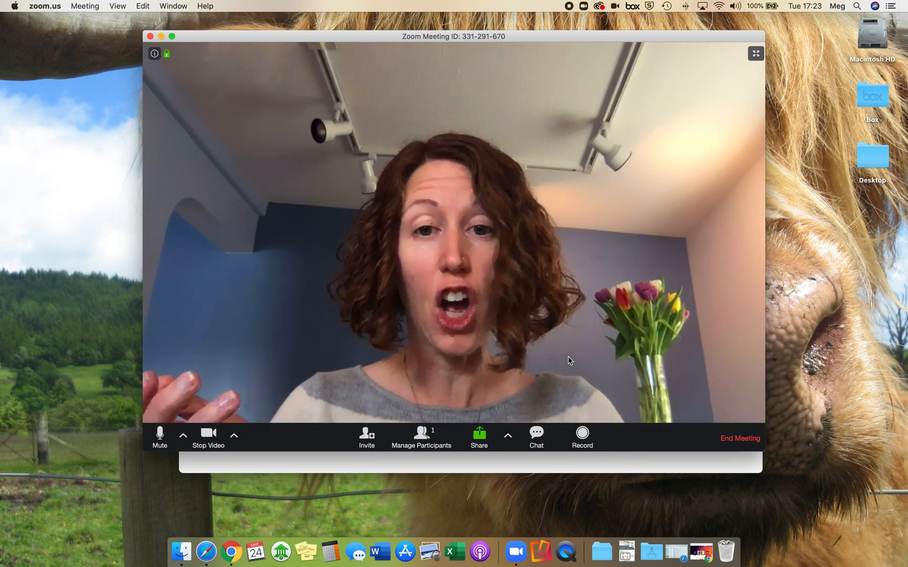
mouse_move(478, 434)
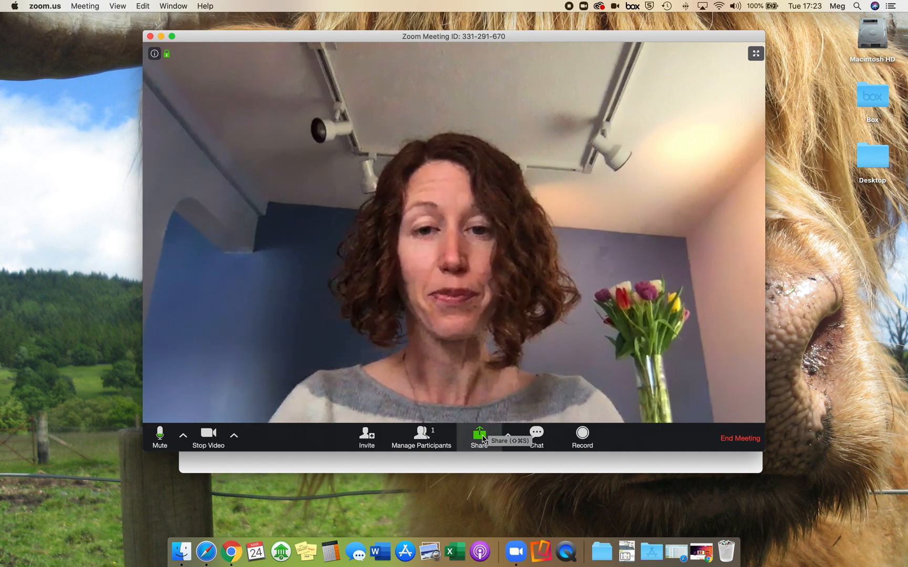
Share the iPad's screen into the meeting using the 'iPhone/iPad via AirPlay' source.
left_click(479, 434)
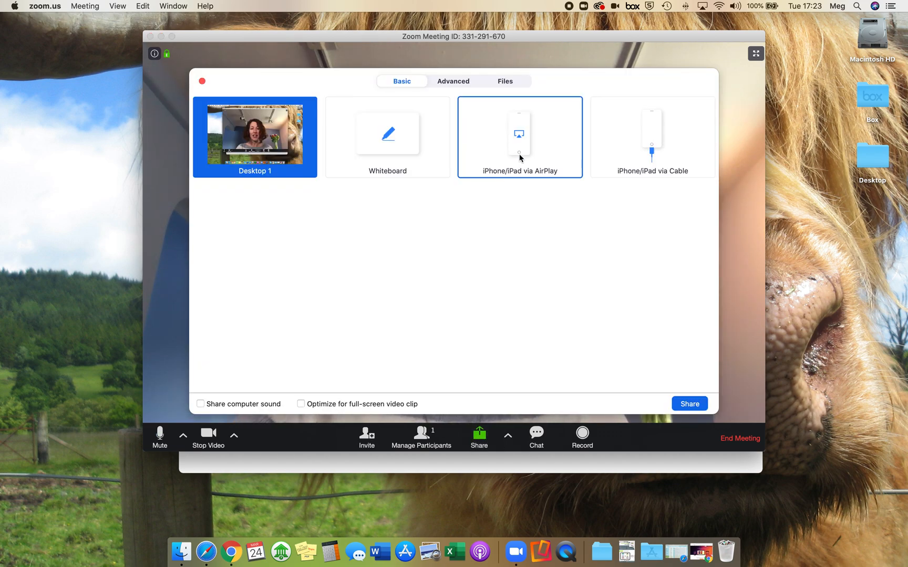
left_click(519, 138)
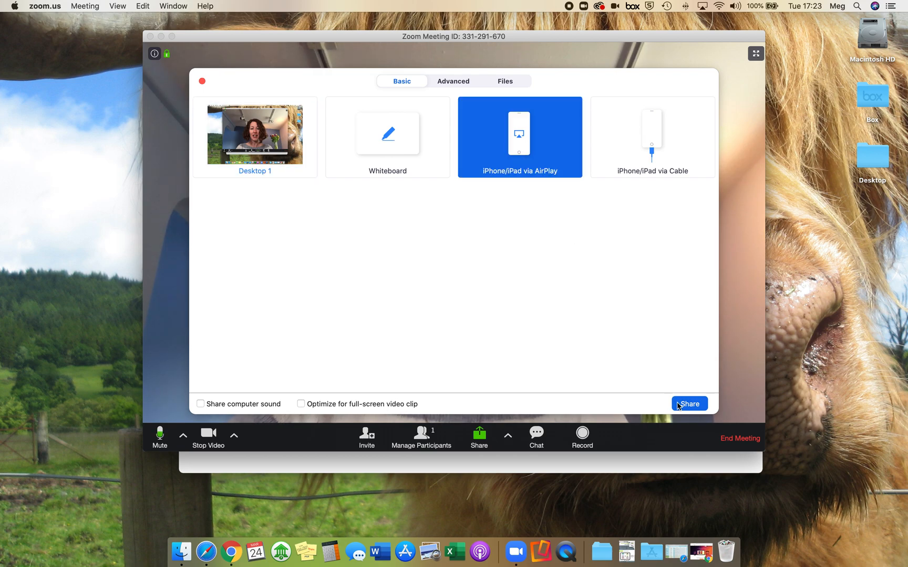
left_click(688, 404)
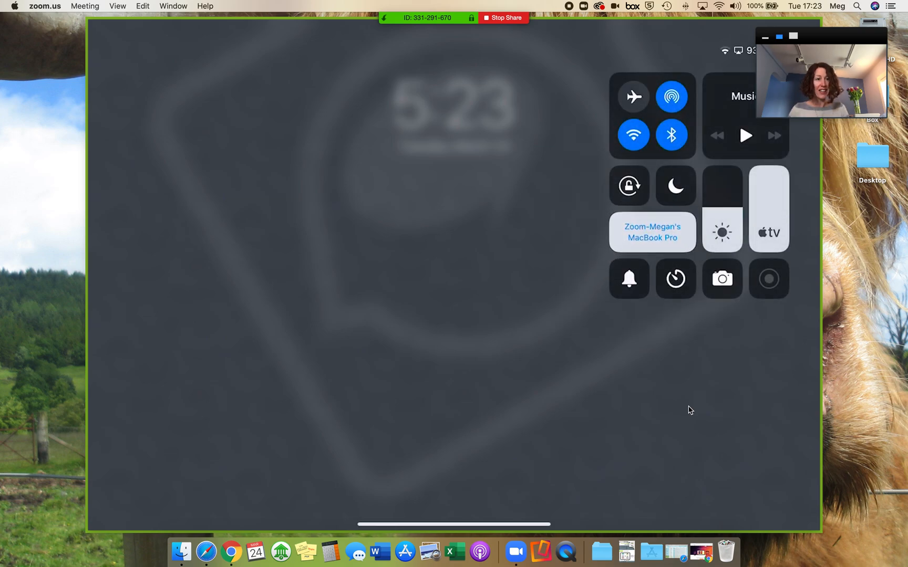
Mirror the iPad to the Zoom MacBook Pro entry through Screen Mirroring.
left_click(651, 232)
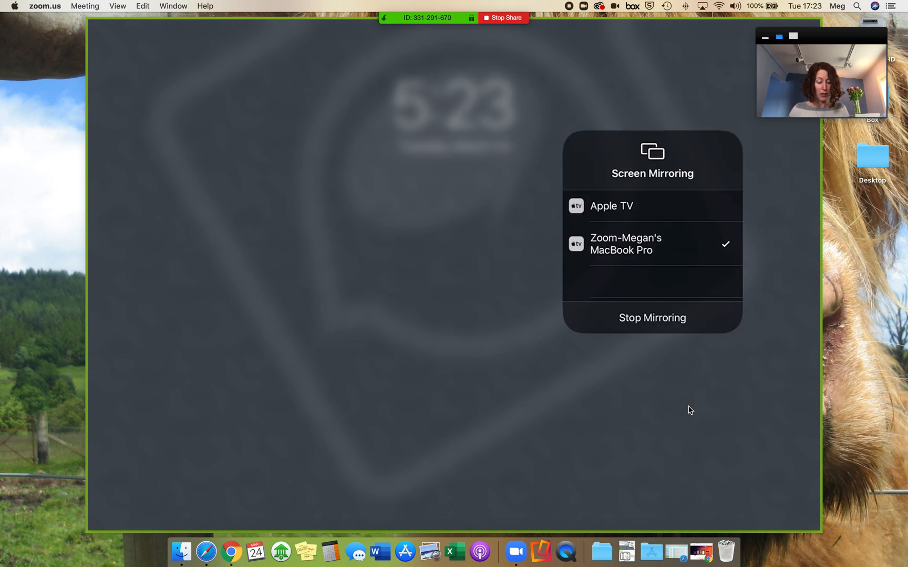
left_click(652, 244)
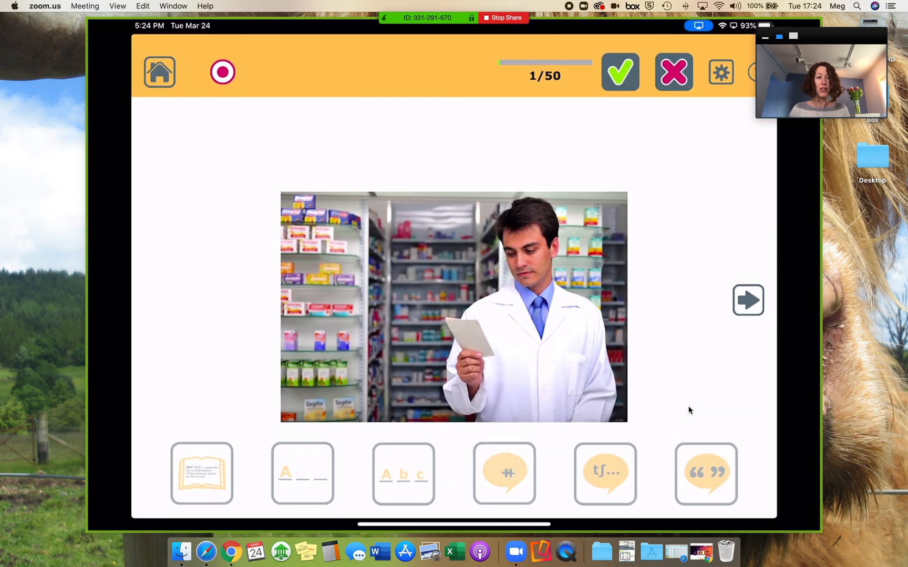
Advance the flashcard app from card 1/50 to card 3/50, the brass bell.
left_click(748, 300)
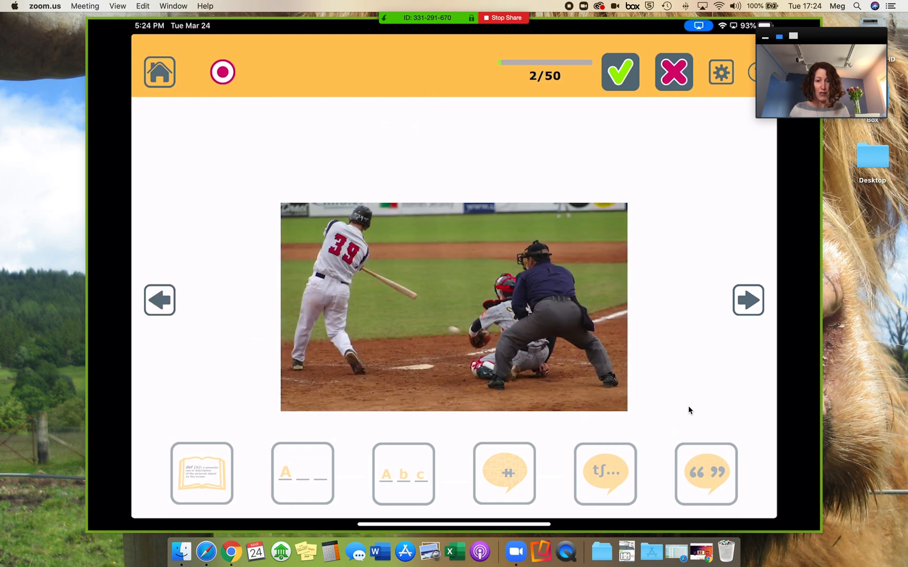
left_click(747, 300)
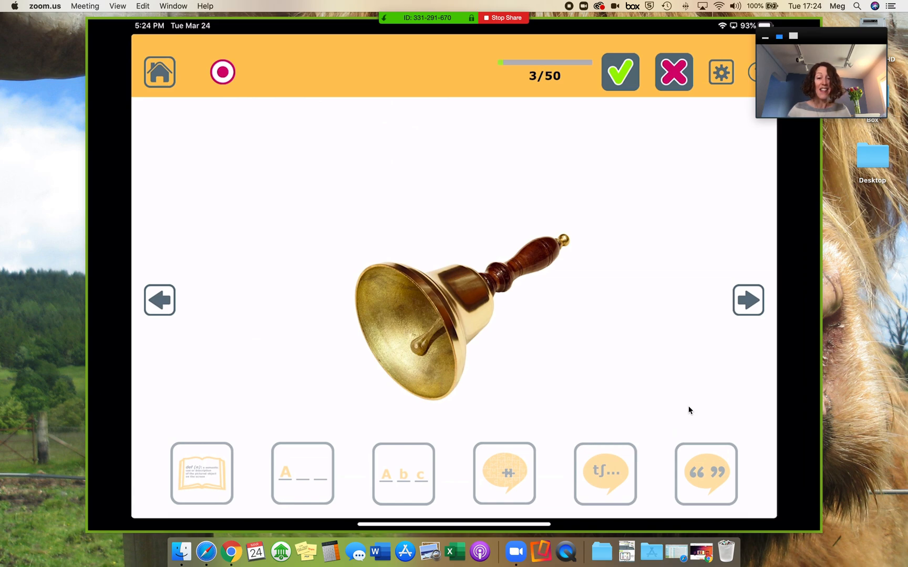
mouse_move(452, 15)
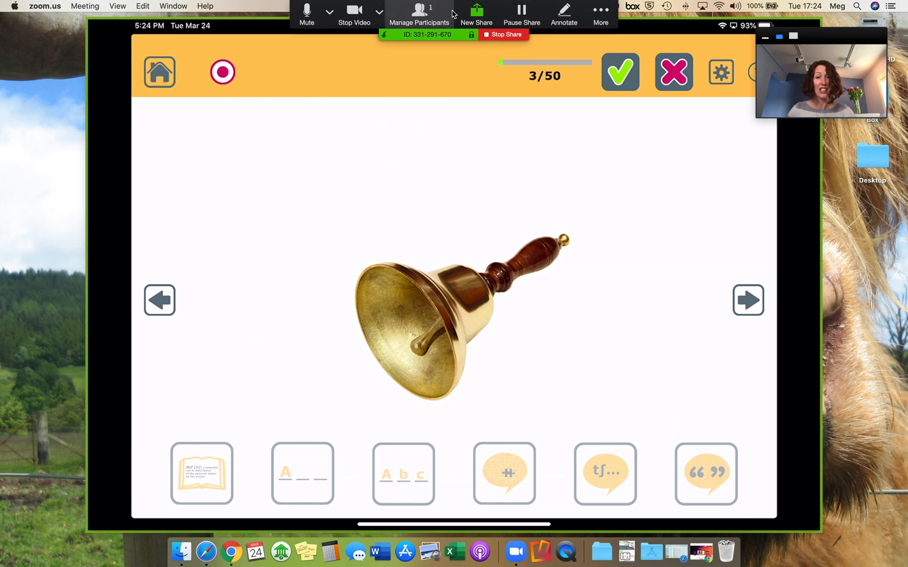
Stamp an arrow annotation beside the app's forward arrow, then stop sharing.
left_click(563, 15)
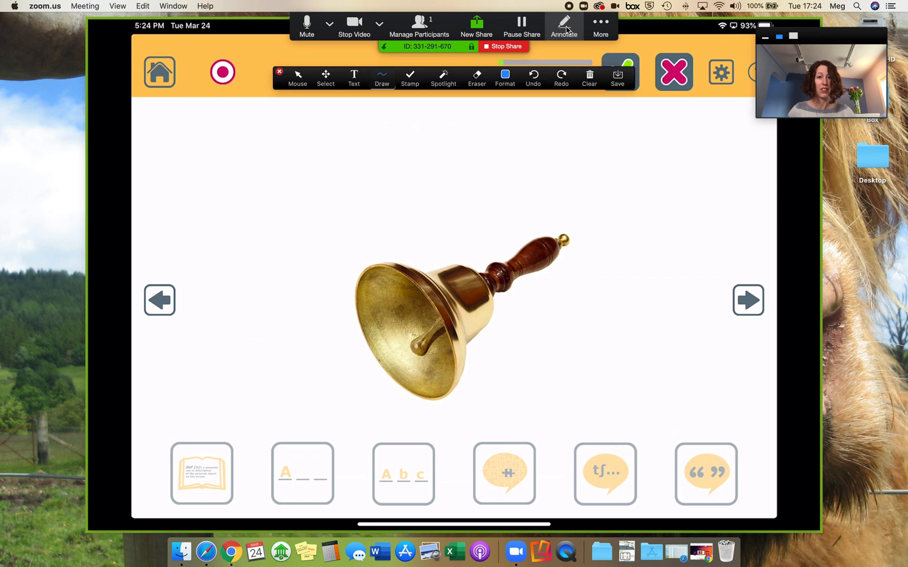
left_click(382, 78)
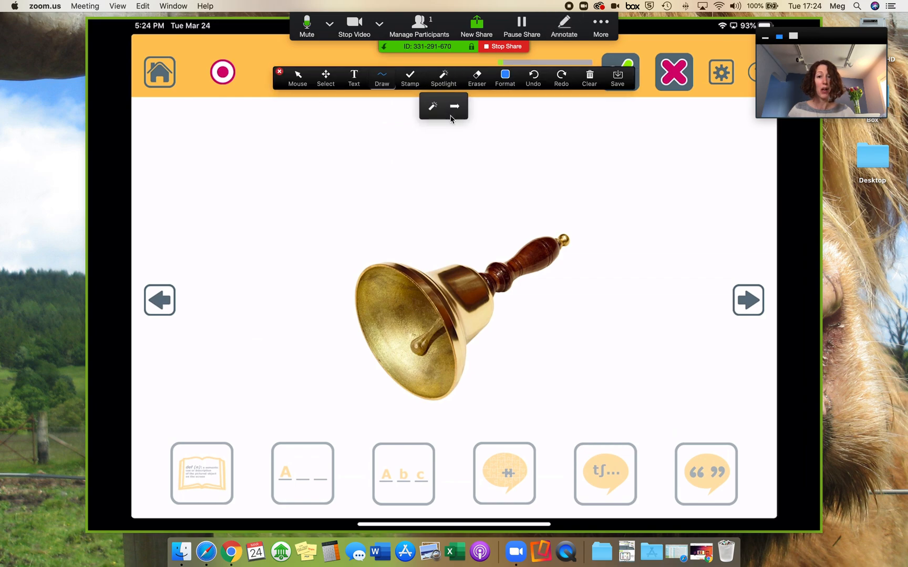
left_click(457, 106)
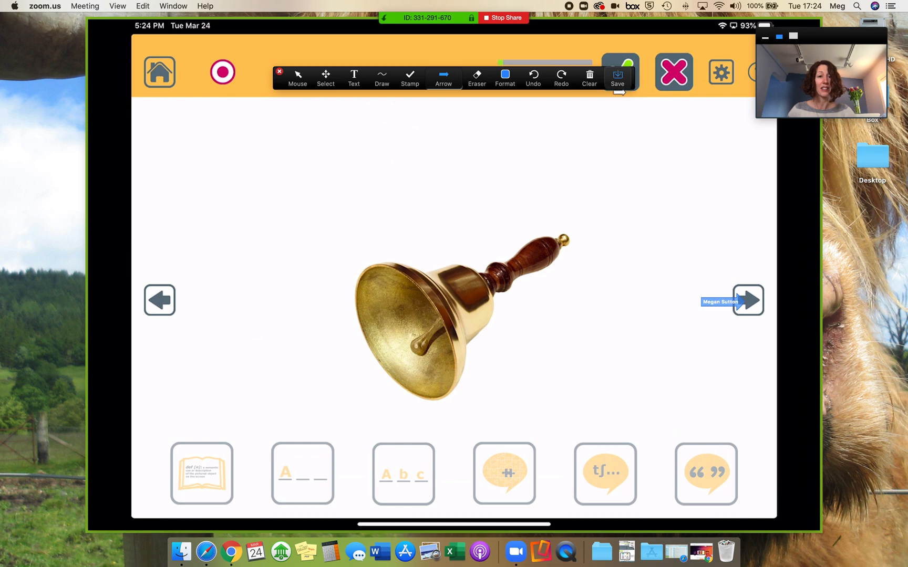
left_click(589, 78)
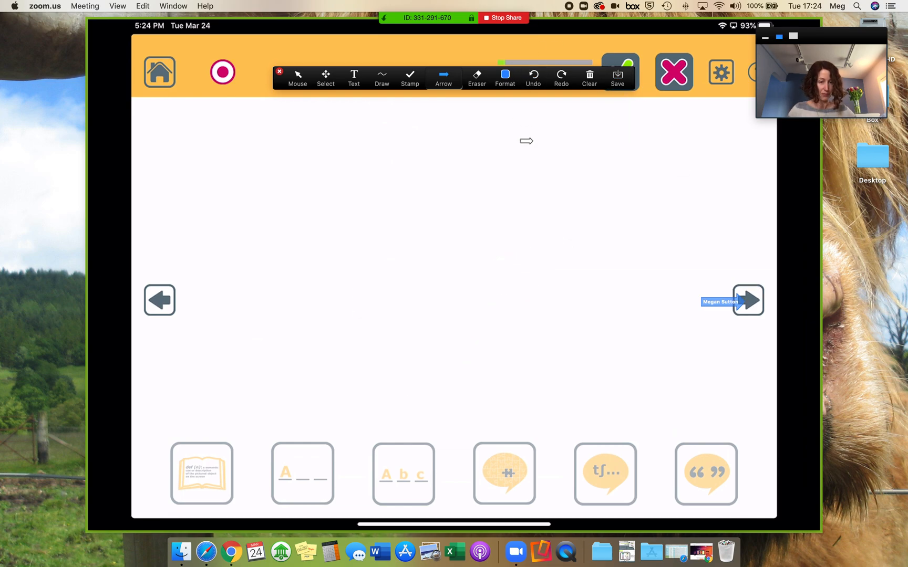
left_click(589, 75)
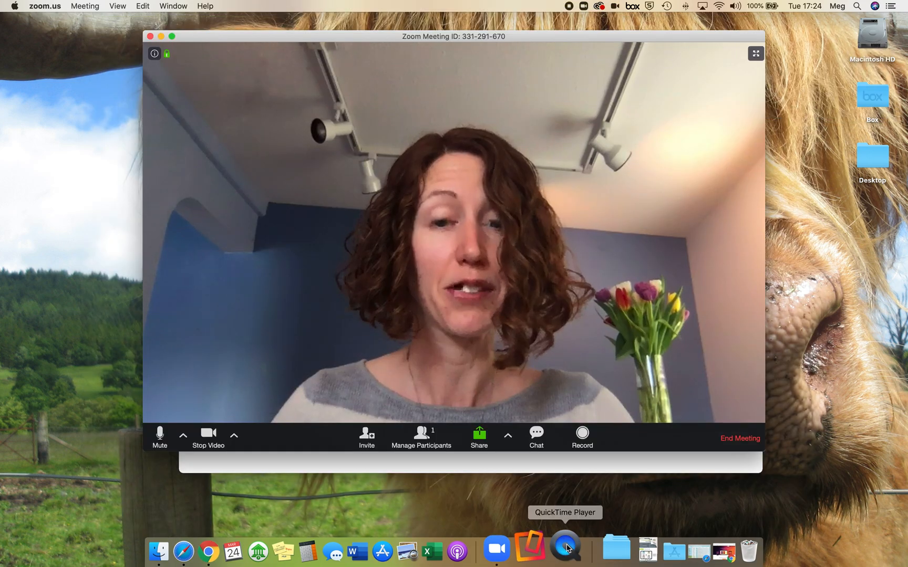
Launch QuickTime Player, start a New Movie Recording and show its recording sources.
left_click(565, 547)
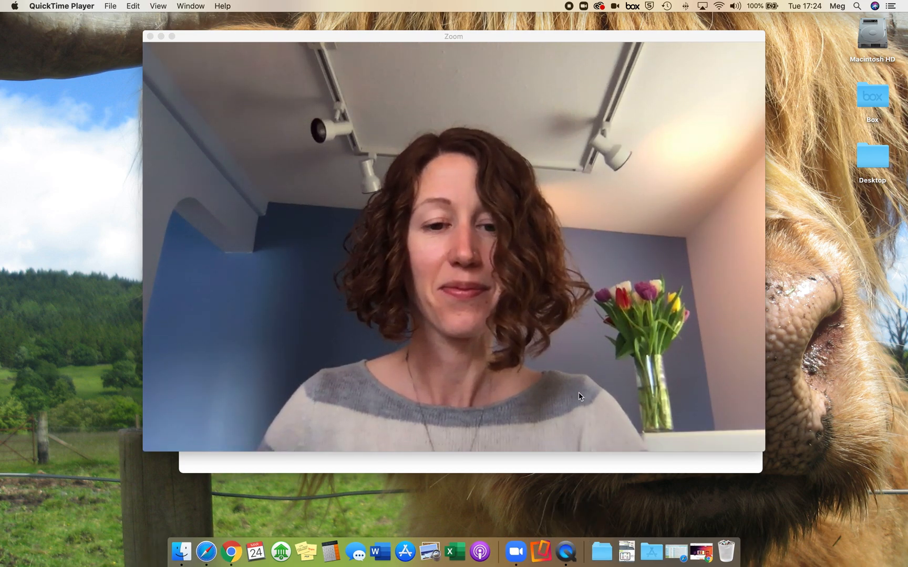
left_click(110, 5)
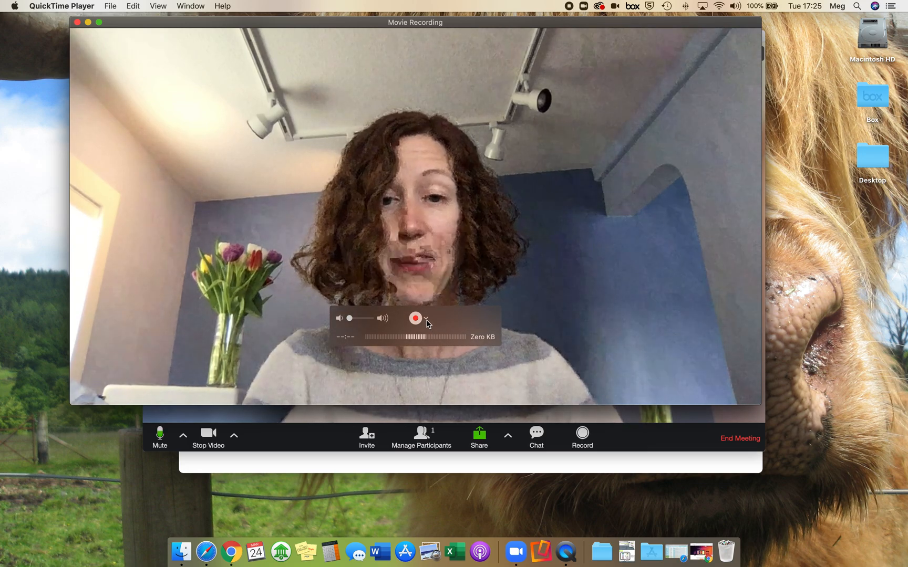
left_click(425, 318)
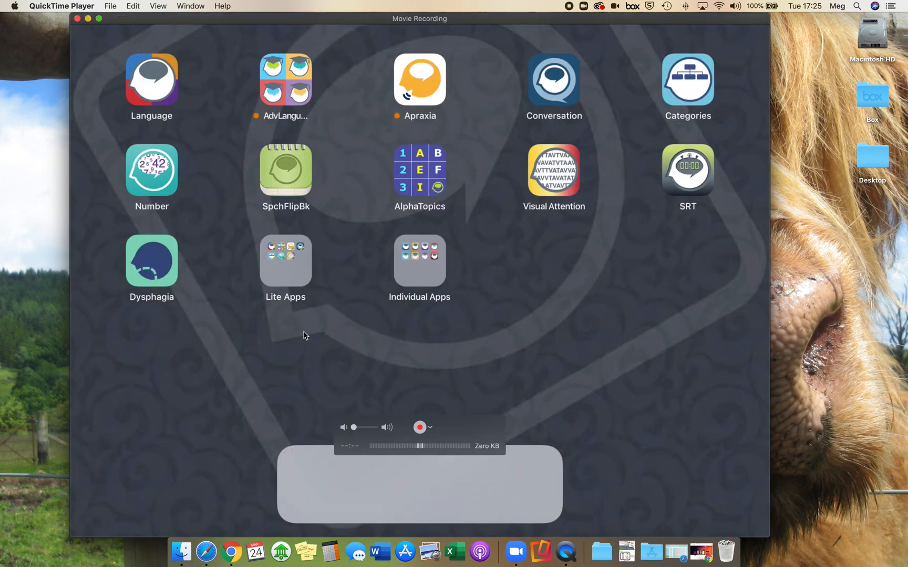
Open QuickTime Player's File menu.
left_click(109, 6)
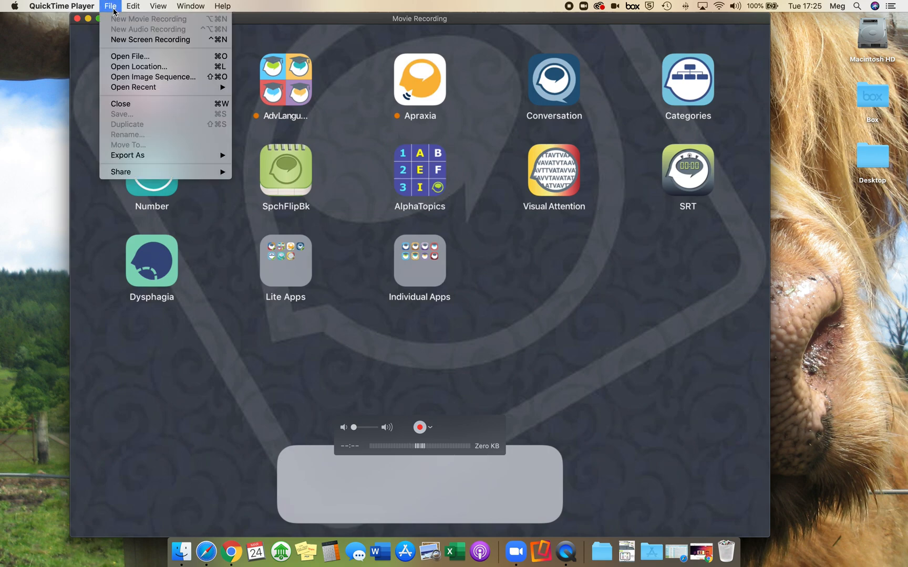
mouse_move(432, 429)
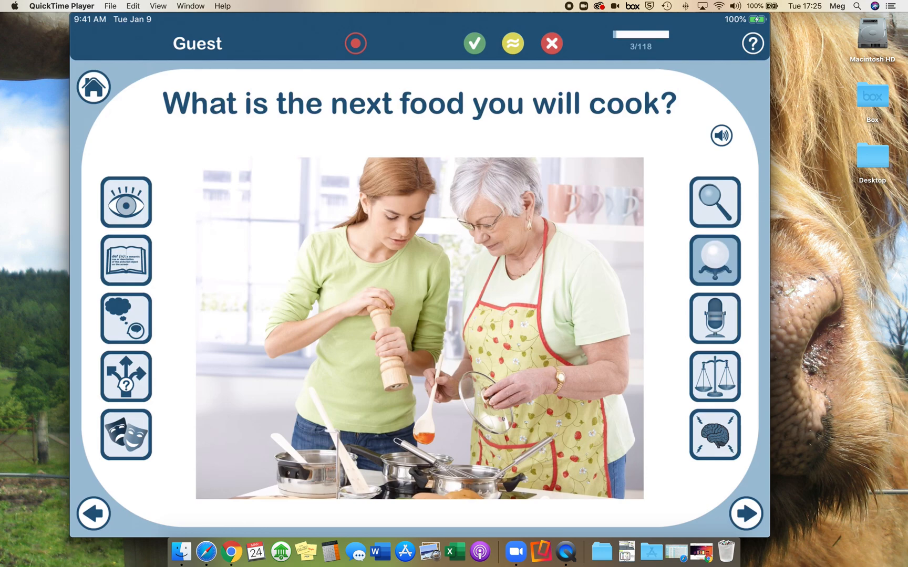
mouse_move(436, 547)
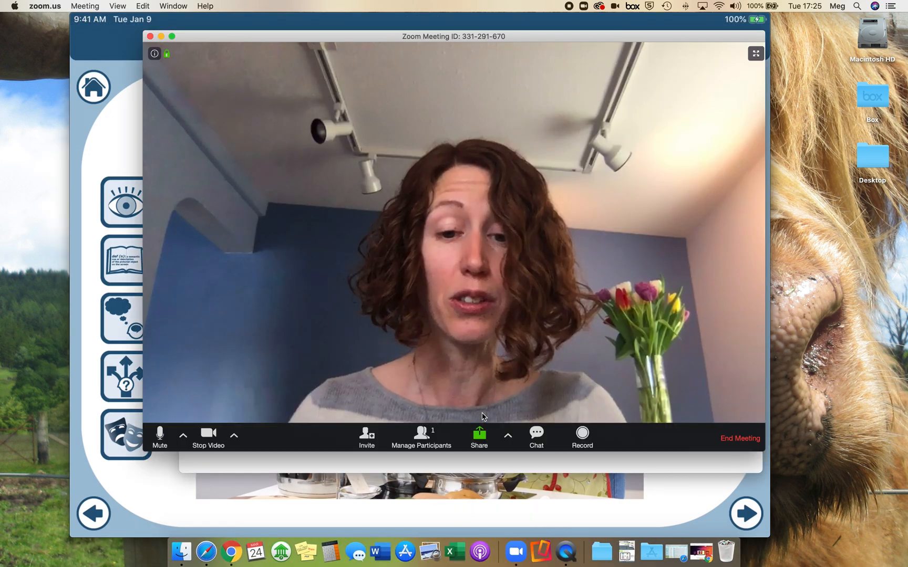
Share the 'QuickTime Player - Movie Recording' window with the meeting.
left_click(478, 433)
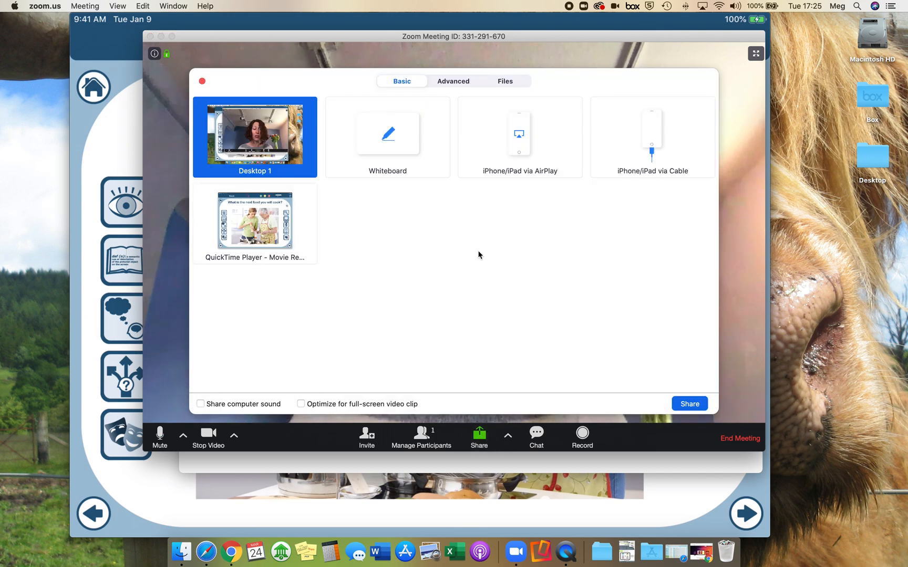
left_click(254, 223)
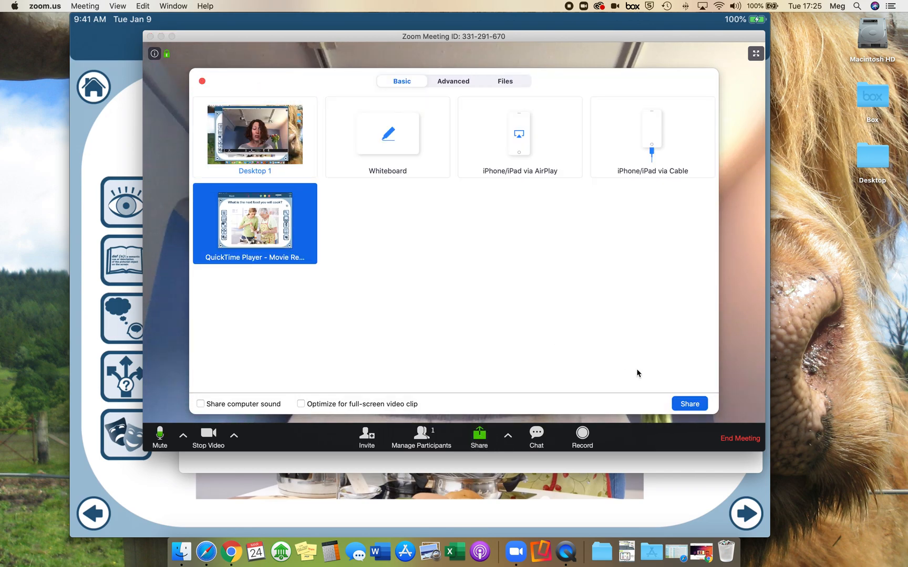
left_click(689, 404)
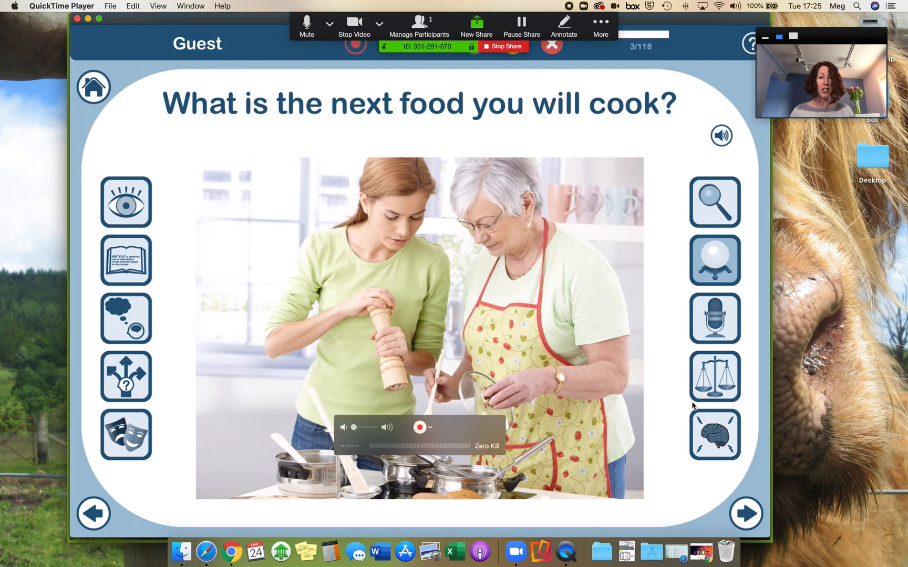
mouse_move(612, 318)
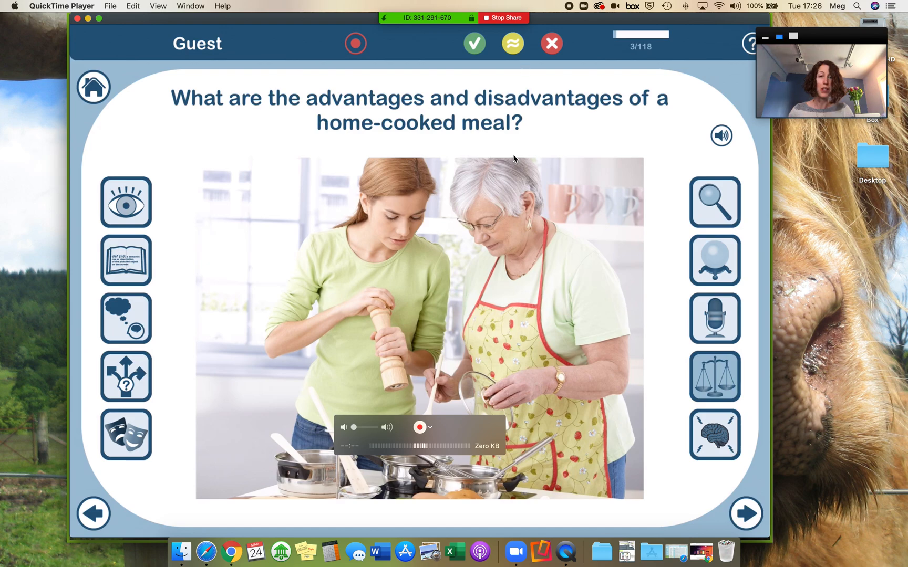
left_click(512, 44)
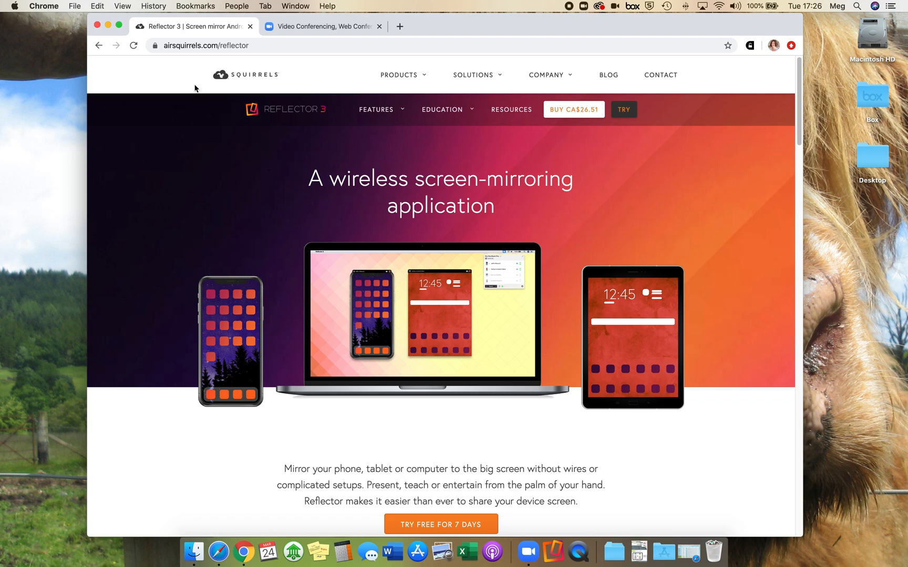
Show Reflector Teacher, Director and Student under the Reflector 3 page's Education menu.
left_click(442, 109)
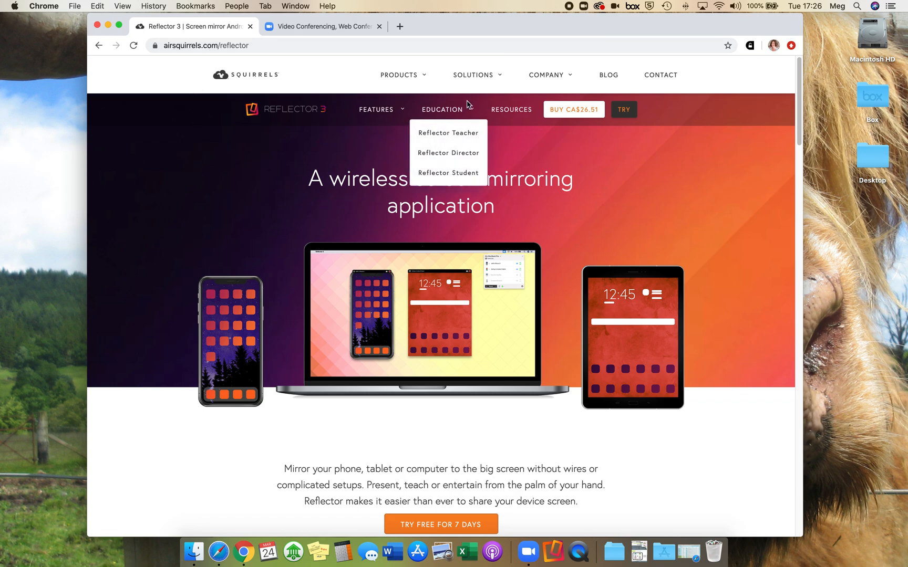
mouse_move(497, 377)
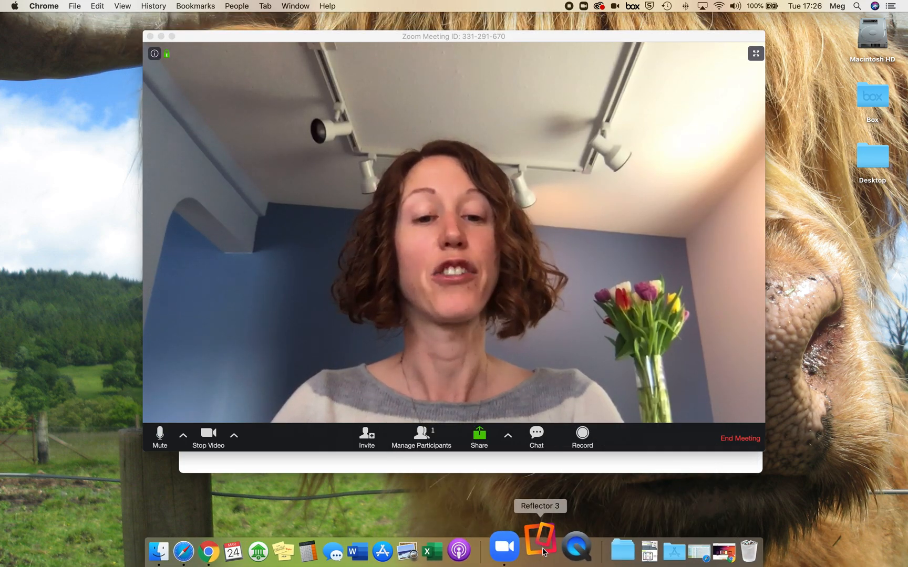
Launch Reflector 3 from the Dock to mirror the iPad's home screen.
left_click(538, 547)
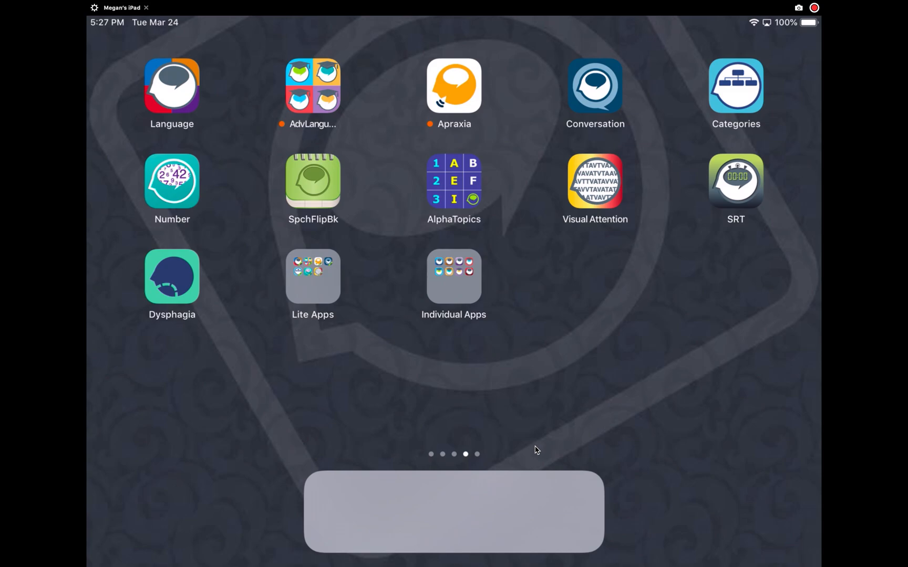
Start the Level 6 picture activity and switch off Reflector's Fullscreen toggle.
left_click(313, 87)
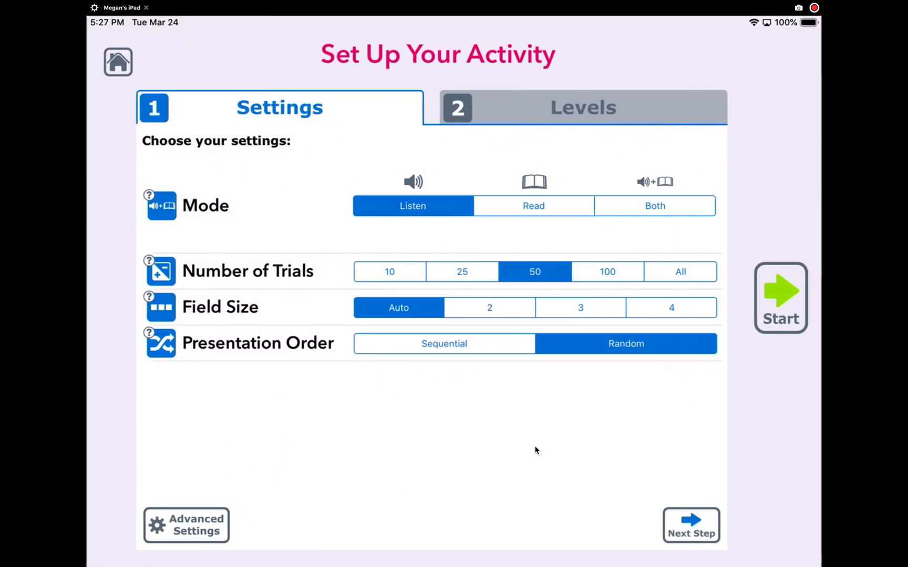
left_click(779, 297)
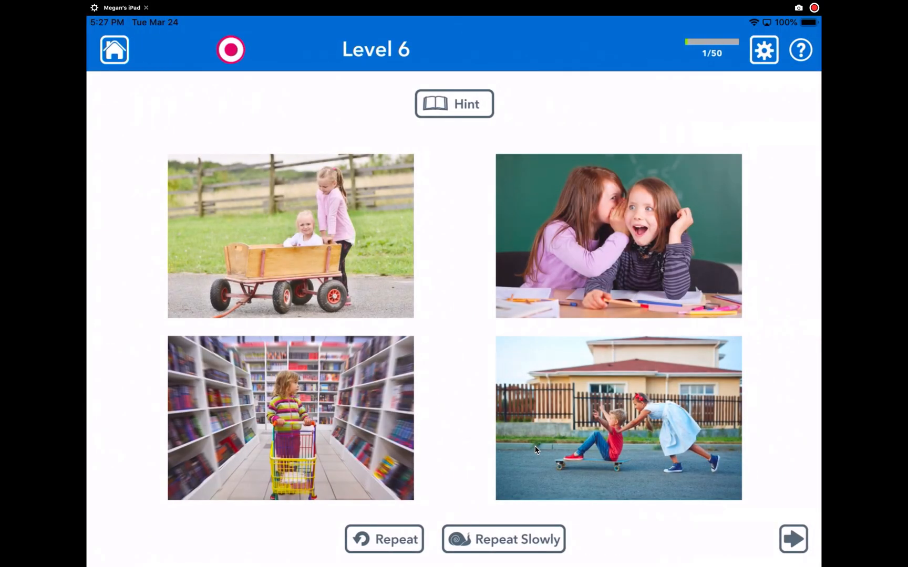
mouse_move(448, 275)
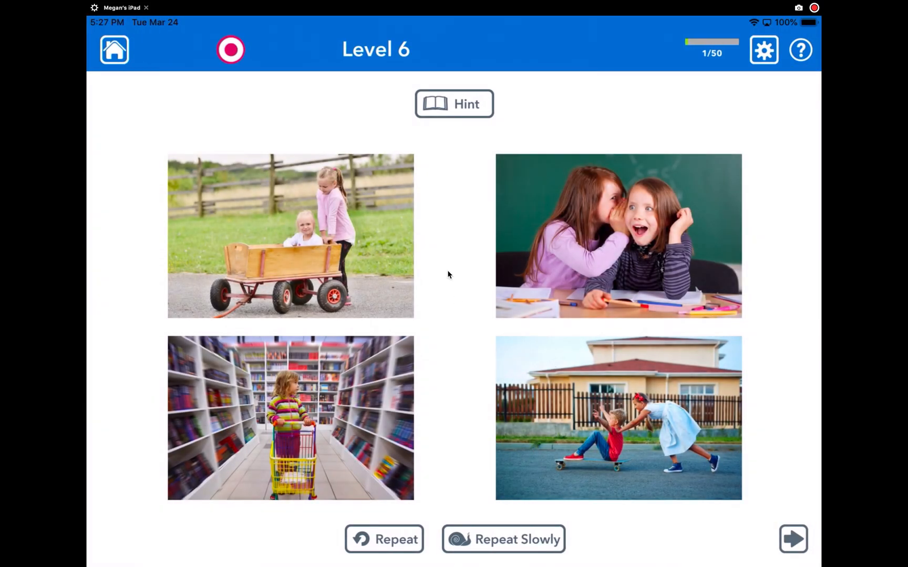
mouse_move(444, 429)
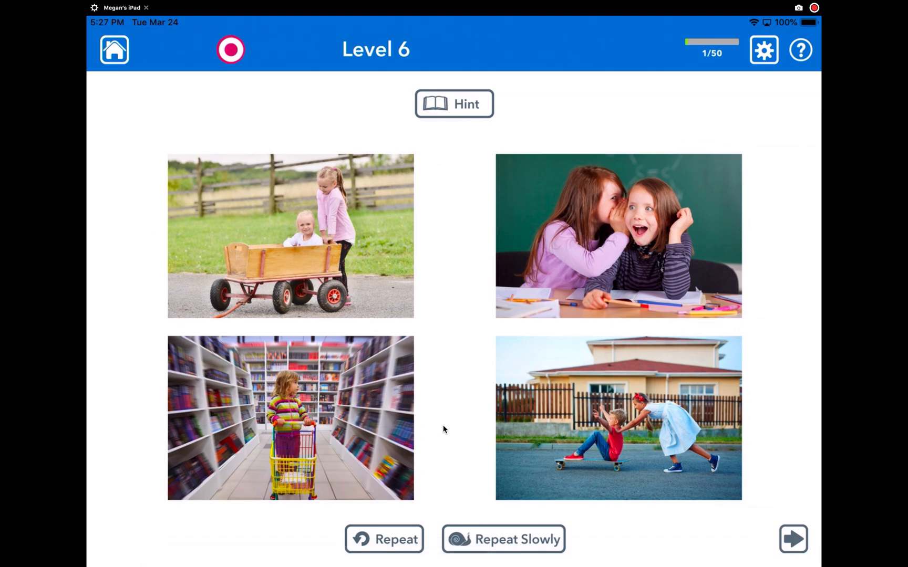
left_click(95, 7)
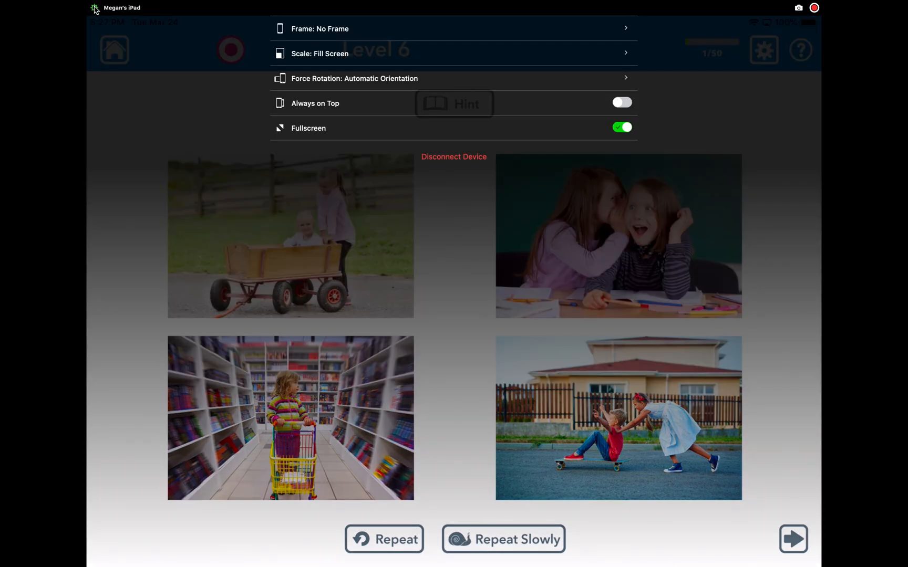
left_click(622, 128)
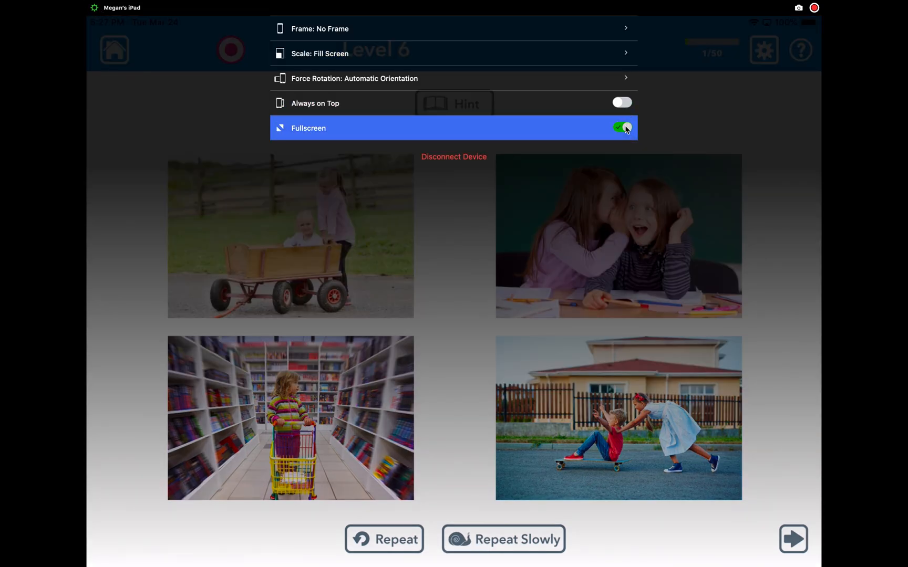
left_click(621, 127)
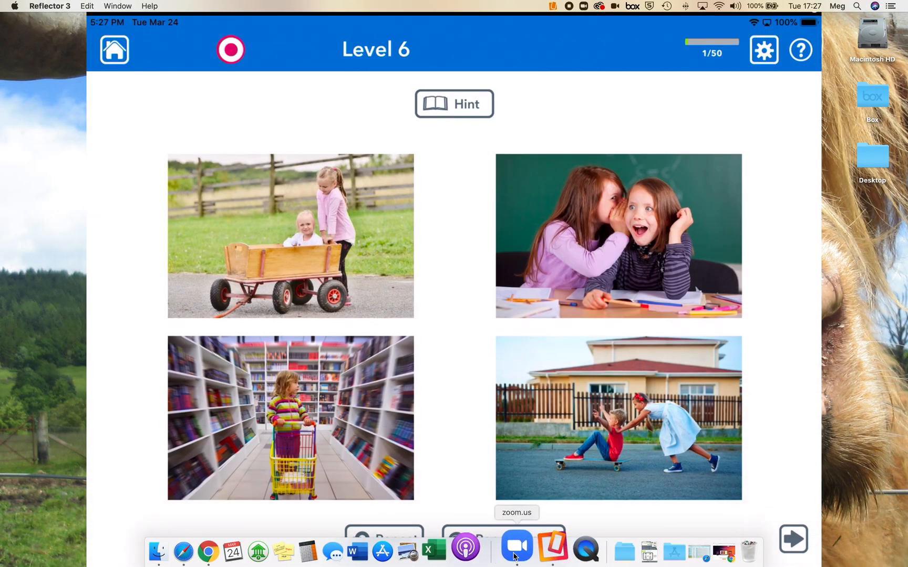
Share the Reflector 3 window showing the iPad's Level 6 activity in the Zoom meeting.
left_click(515, 547)
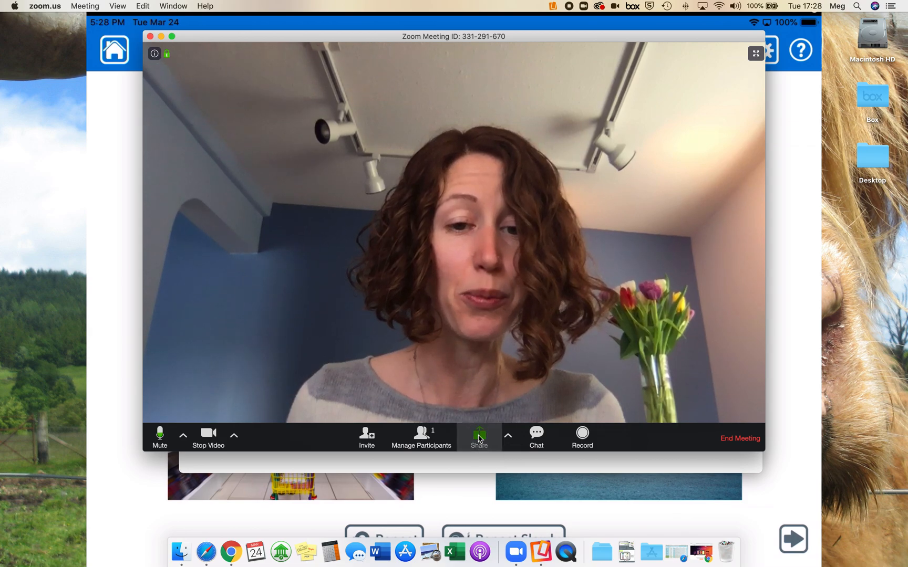
left_click(479, 435)
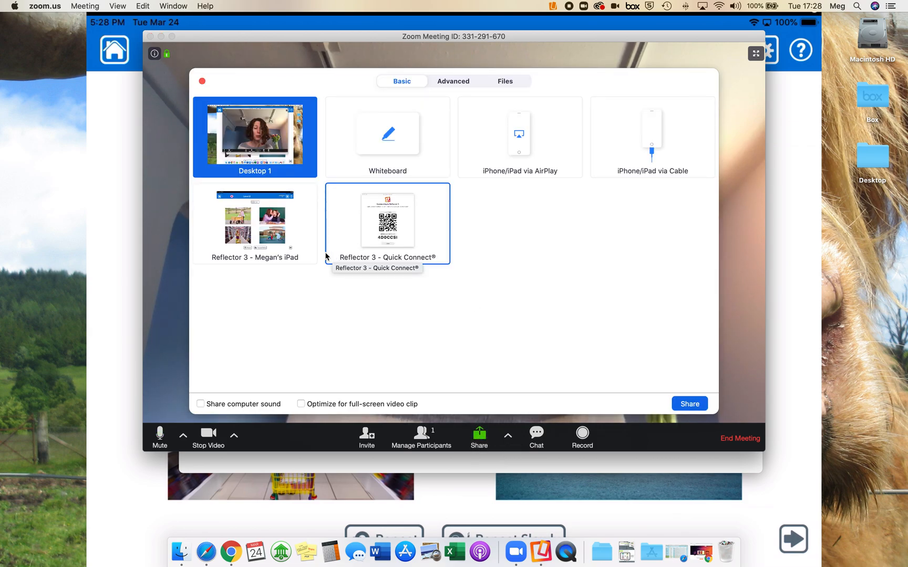
left_click(255, 224)
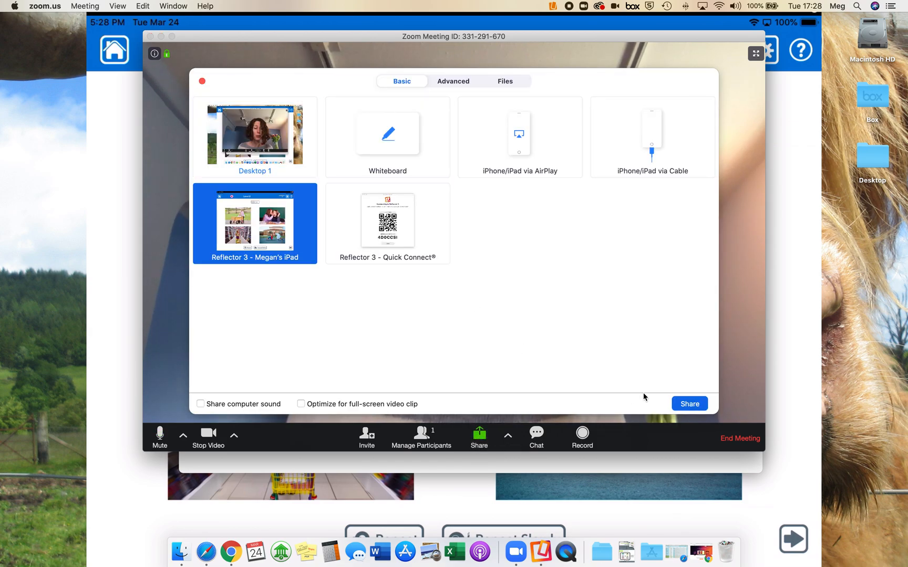
left_click(688, 404)
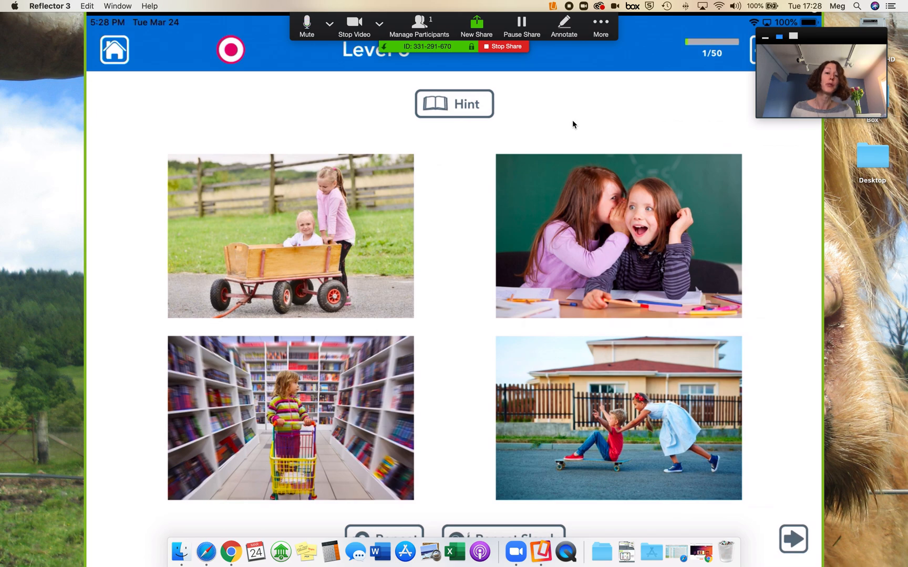
mouse_move(541, 378)
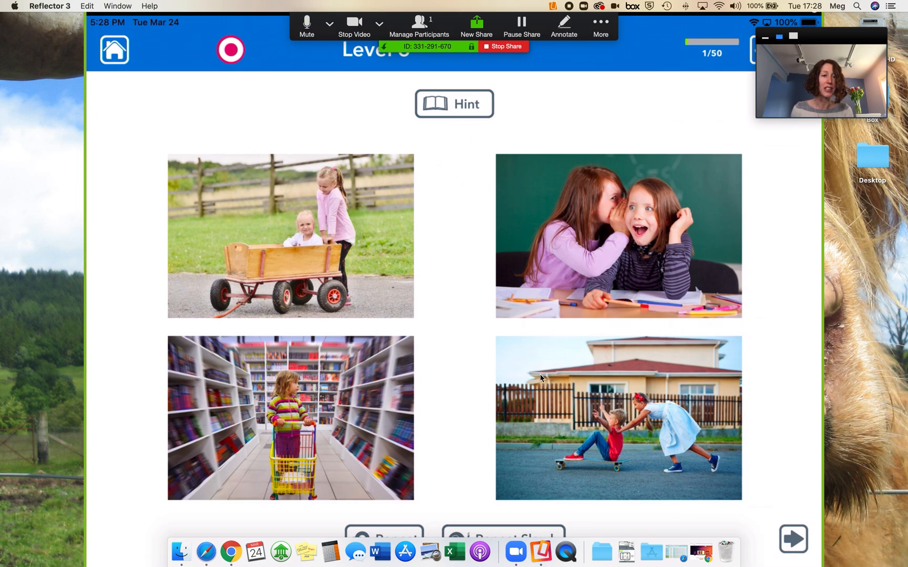